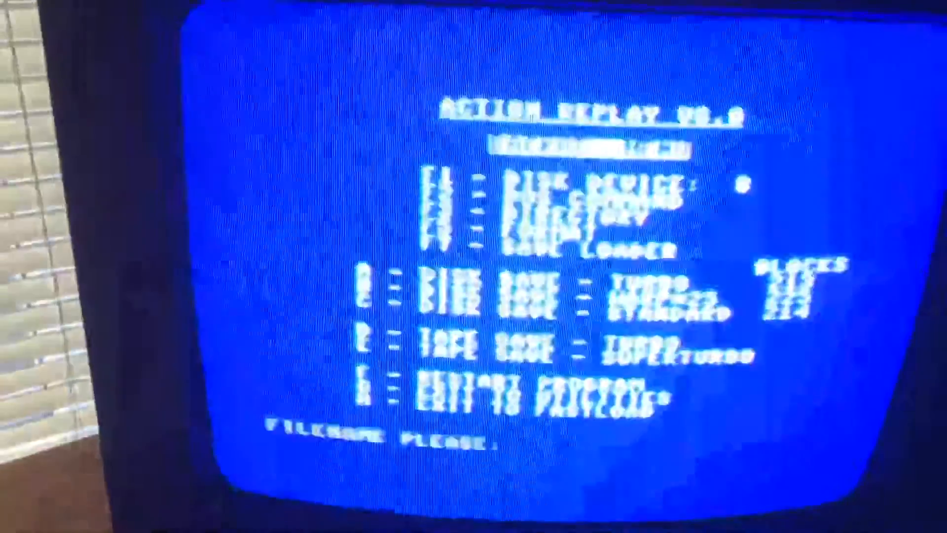
text(DRILL)
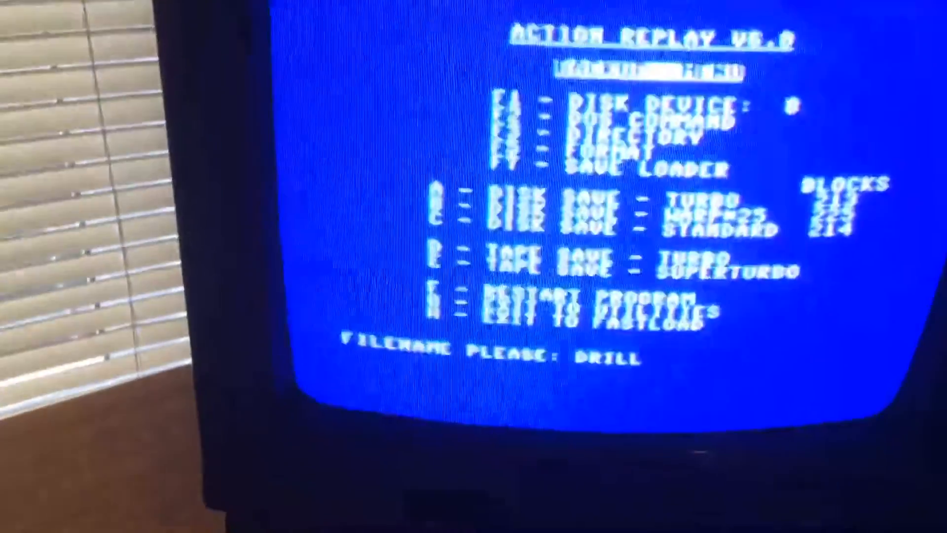